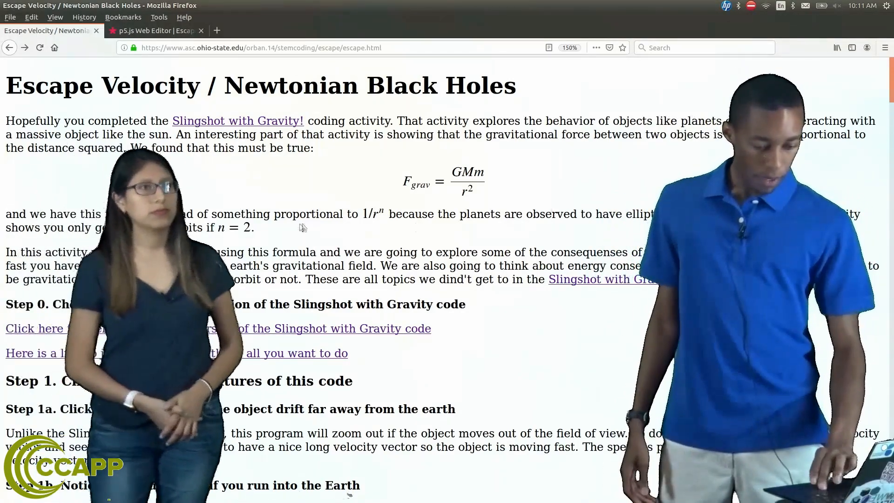
# Switch to the Escape Velocity v0 sketch tab in the p5.js Web Editor
pyautogui.click(154, 30)
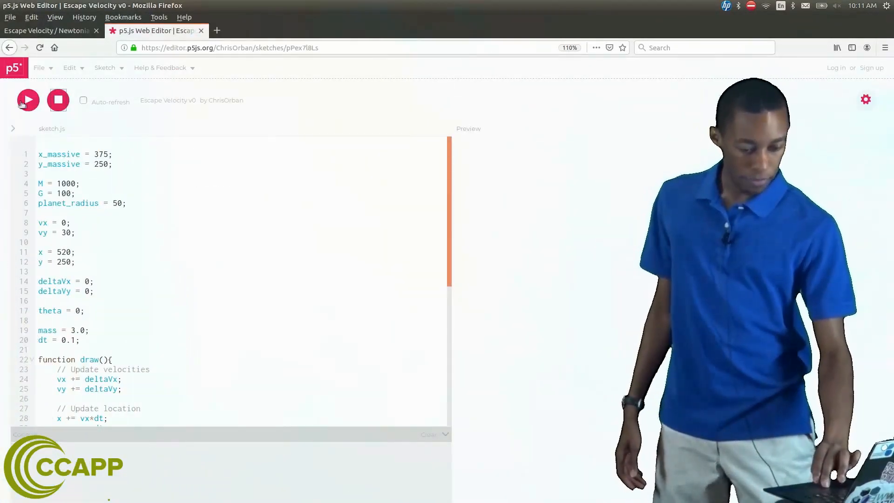
# Play the Escape Velocity v0 sketch to show the object, Earth, trail and axes
pyautogui.click(27, 99)
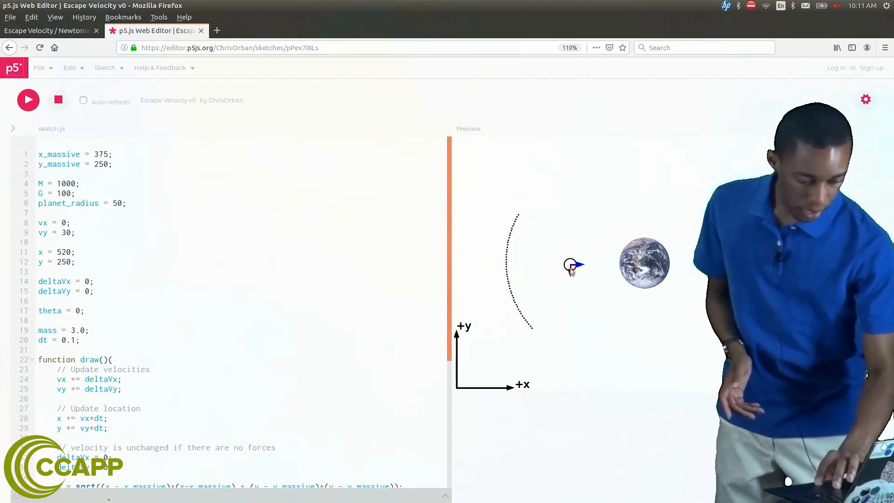
# Drag the velocity arrow toward Earth until the object crashes and 'You're dead!' shows
pyautogui.moveTo(570, 264); pyautogui.dragTo(601, 216)
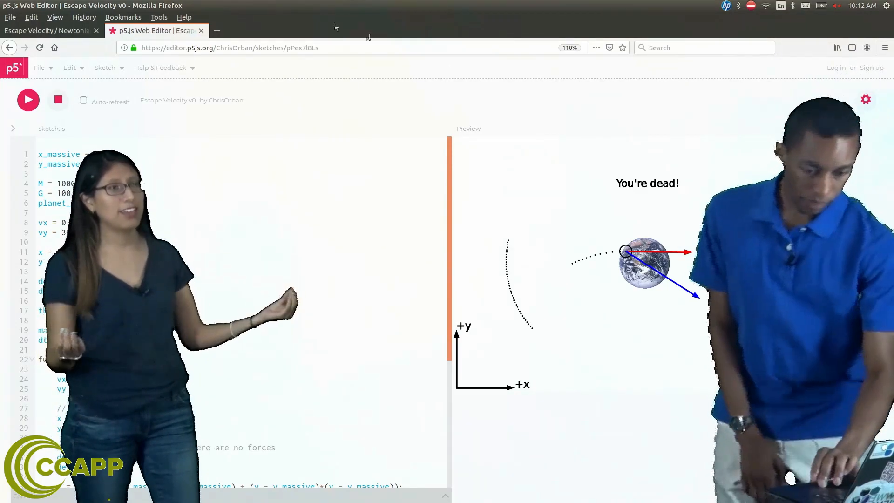
# Stop the sketch, review the tutorial's Step 2 surface-launch change, and return to the code
pyautogui.click(28, 100)
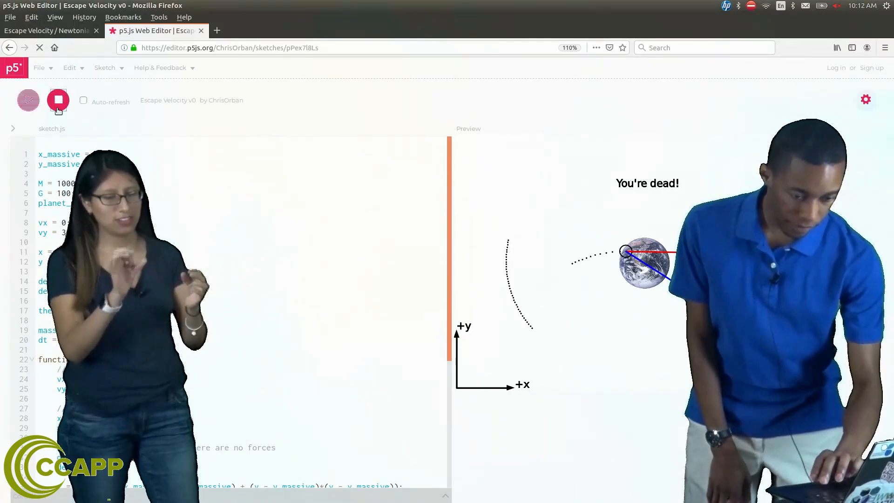
pyautogui.click(49, 30)
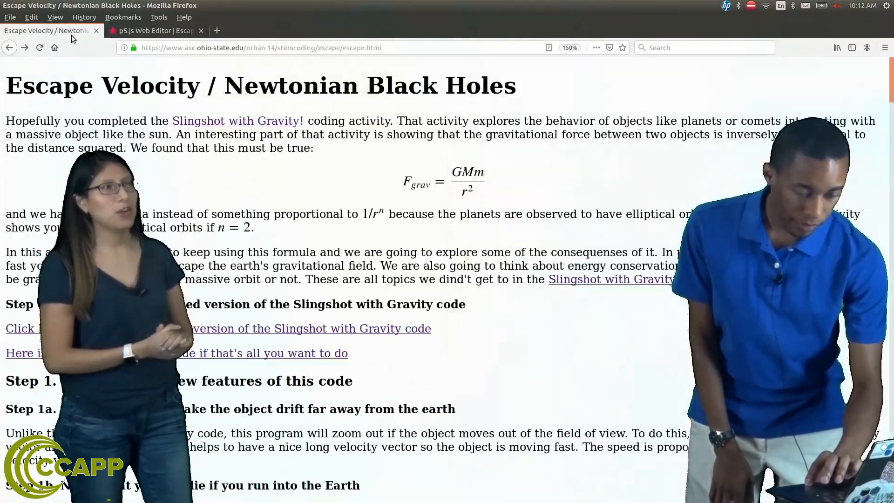
pyautogui.scroll(-3)
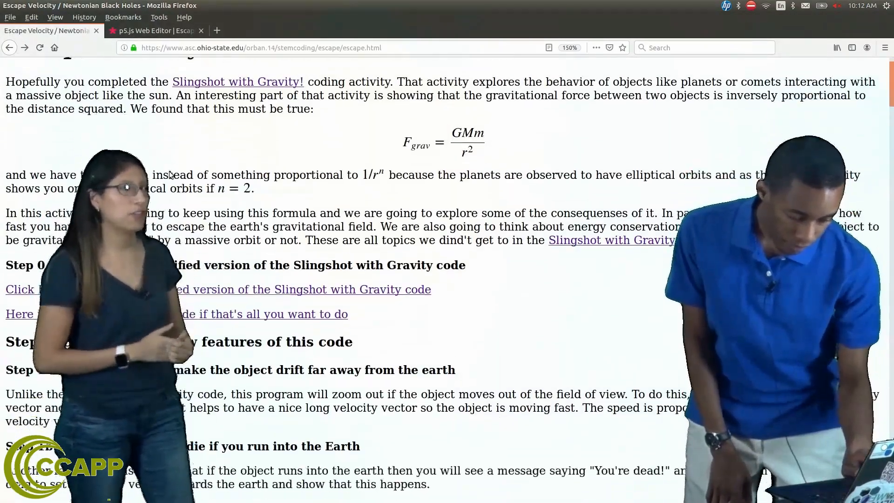
pyautogui.scroll(-3)
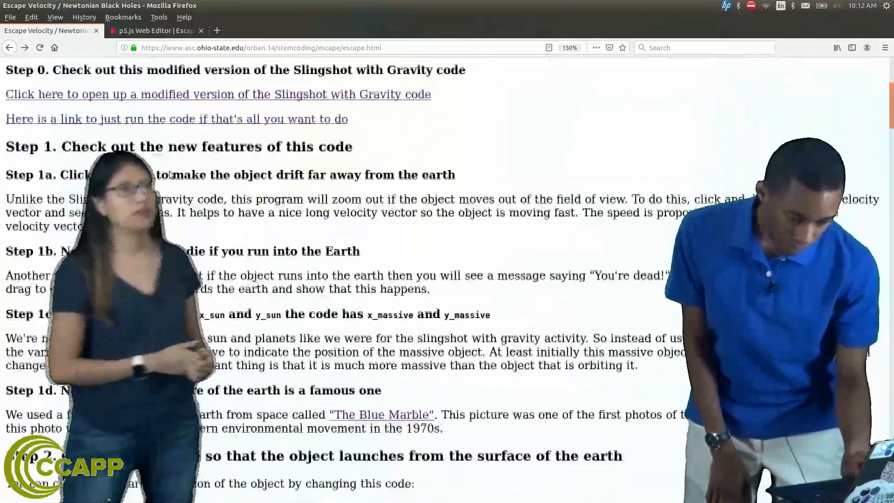
pyautogui.scroll(-3)
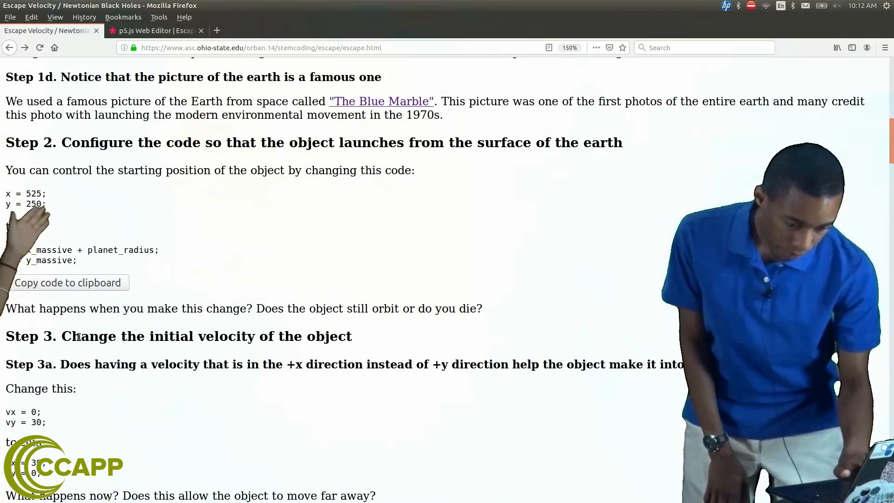
pyautogui.scroll(-3)
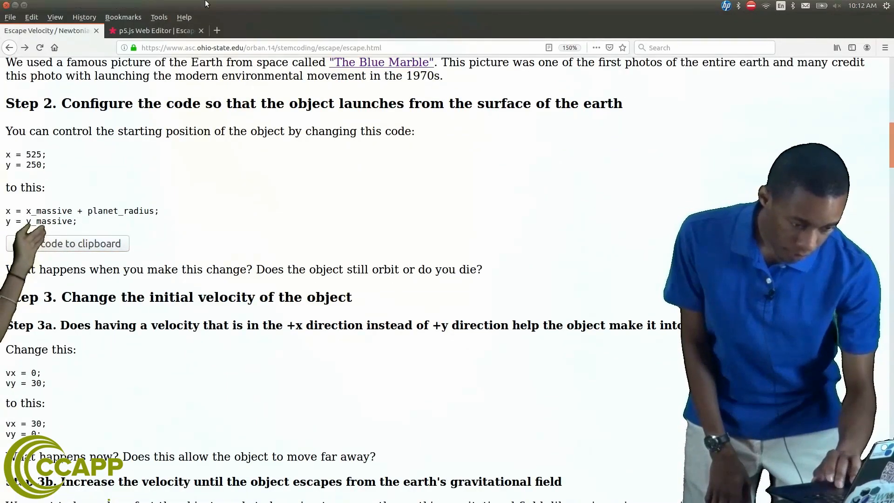
pyautogui.click(154, 31)
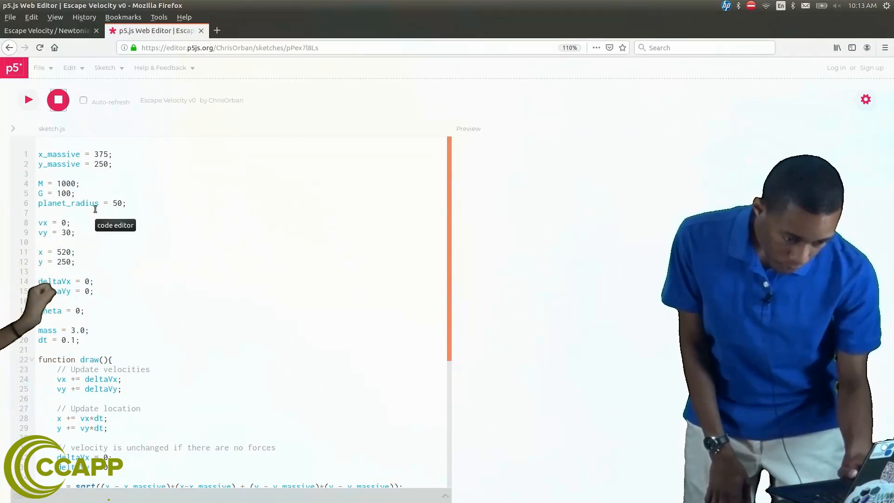
pyautogui.moveTo(511, 301)
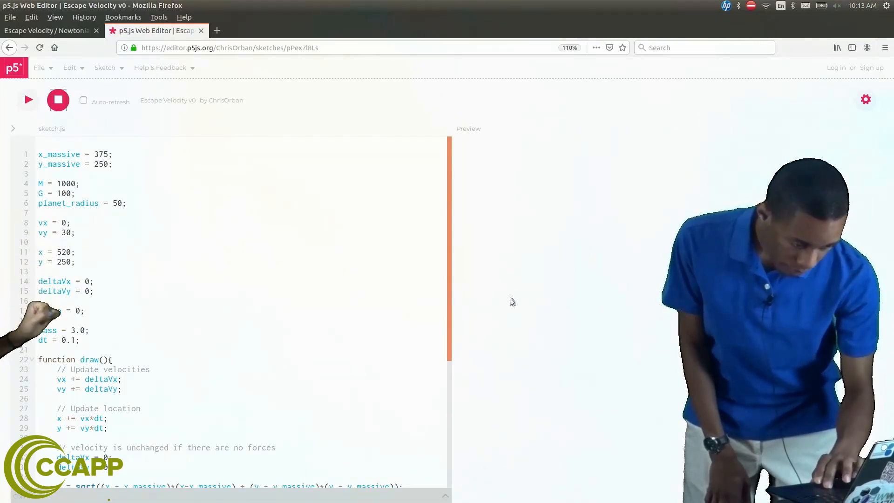
# Run the surface-launch sketch until 'You're dead!' appears, then return to the tutorial
pyautogui.click(28, 100)
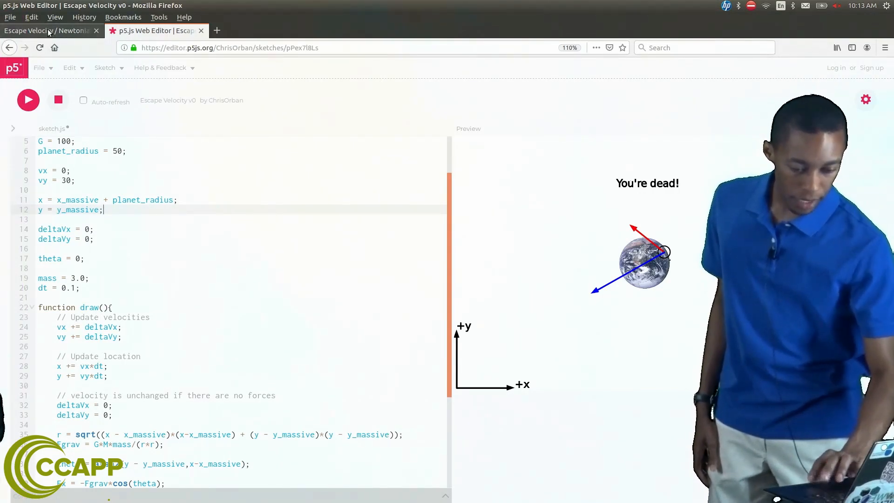
pyautogui.click(48, 31)
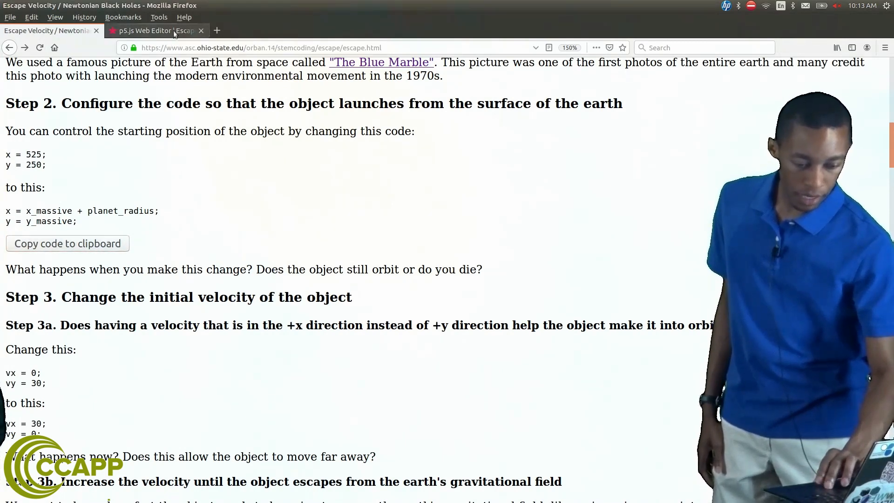
# Scroll to the tutorial's Step 3 on initial velocity, then return to the sketch code
pyautogui.click(154, 30)
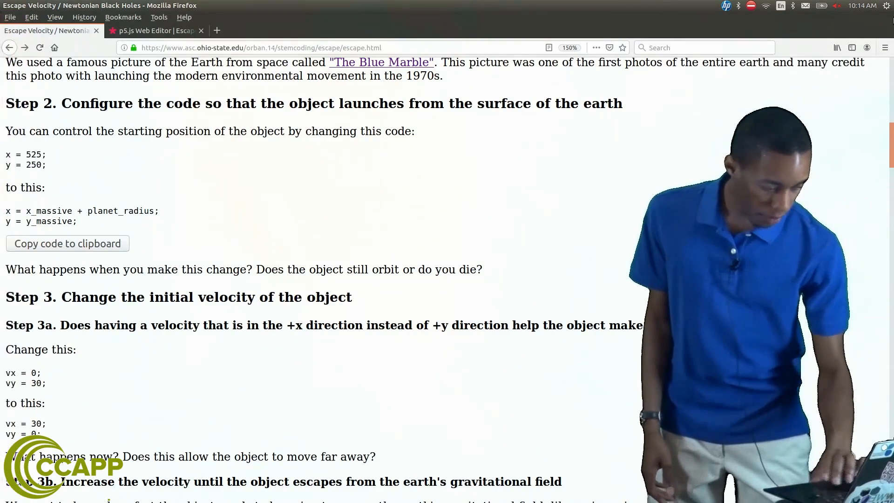
pyautogui.scroll(-3)
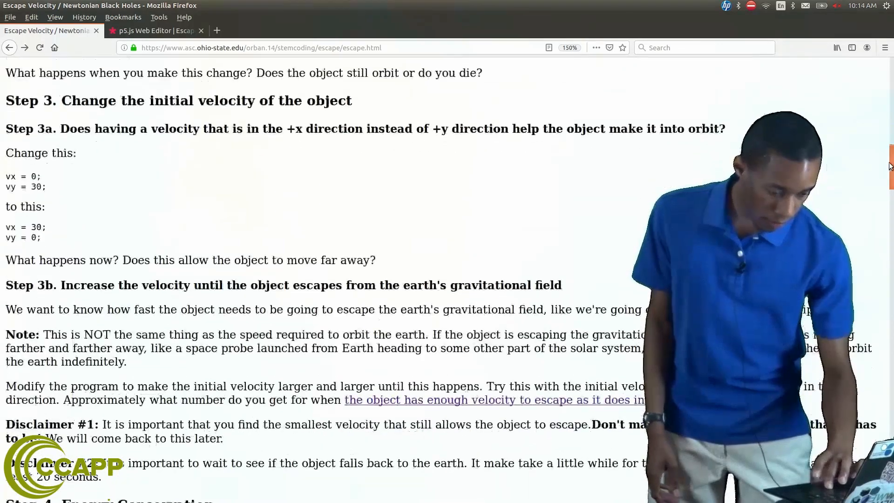
pyautogui.click(152, 30)
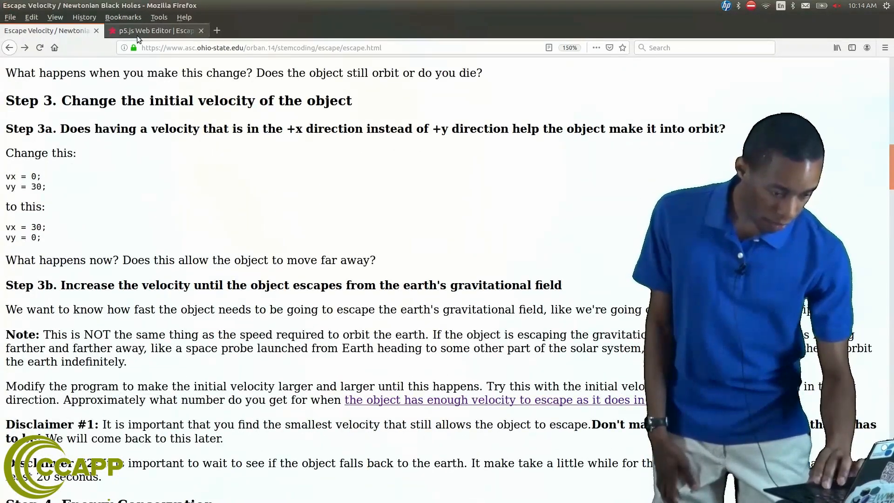
pyautogui.click(155, 30)
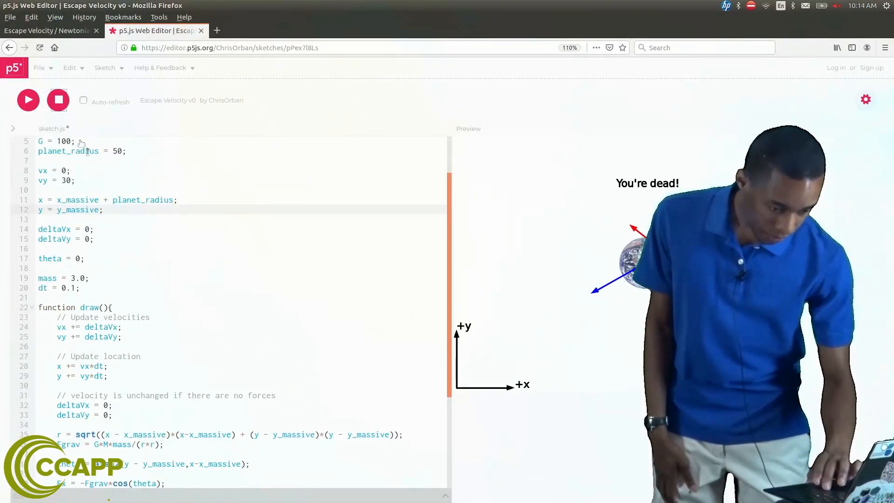
# Stop the sketch and edit lines 8–9 to vx = 30 and vy = 0
pyautogui.click(28, 99)
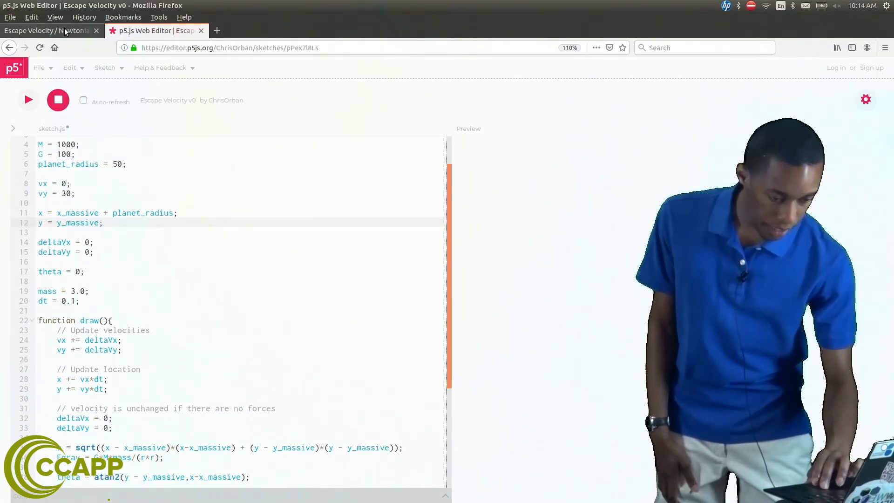
pyautogui.click(48, 30)
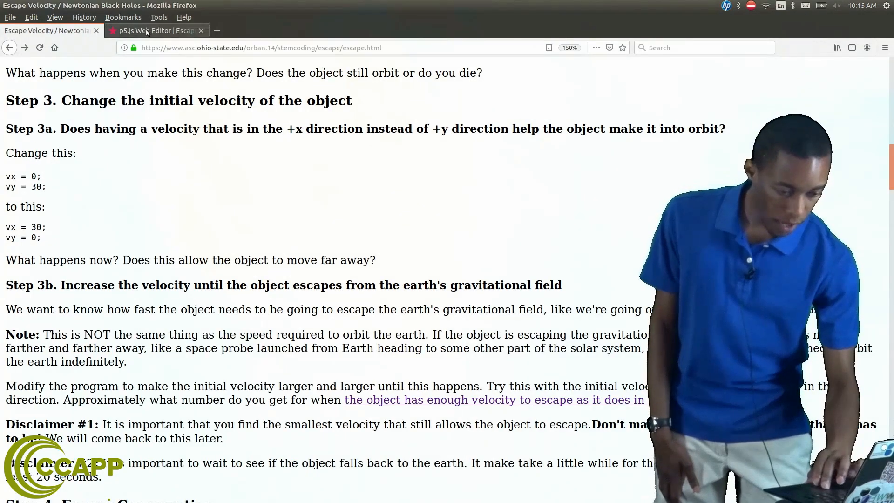
pyautogui.click(154, 31)
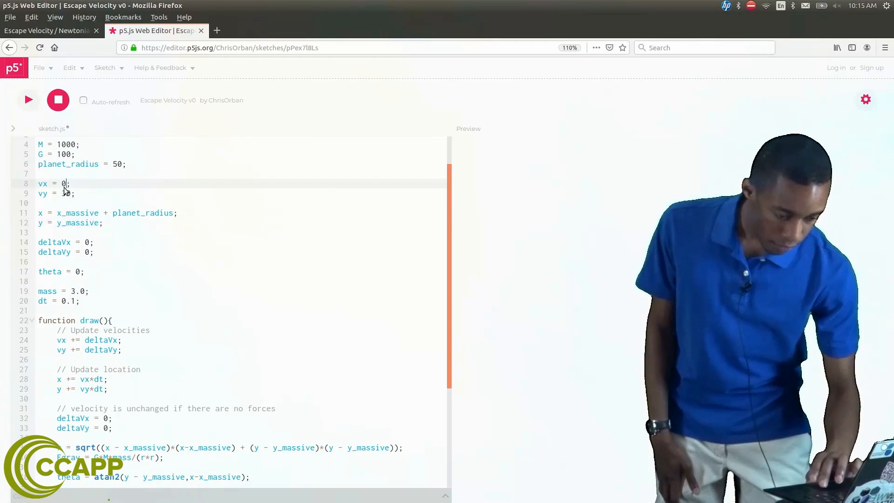
pyautogui.write('30')
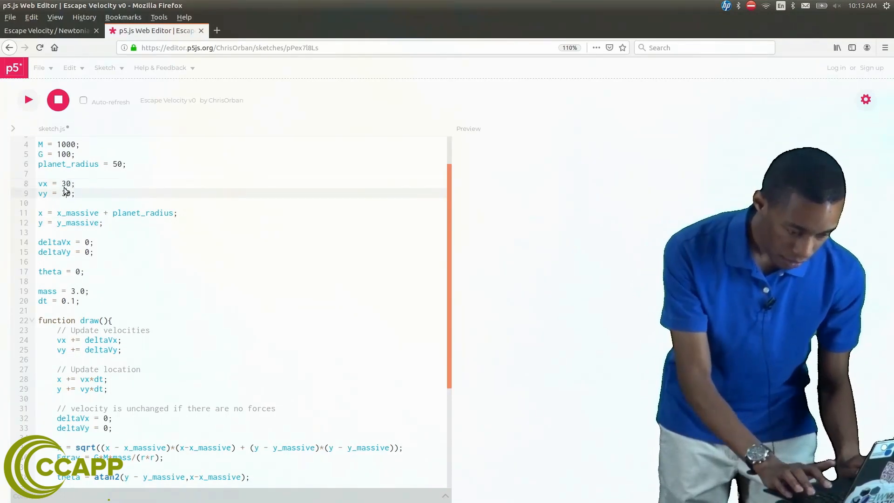
pyautogui.write('0')
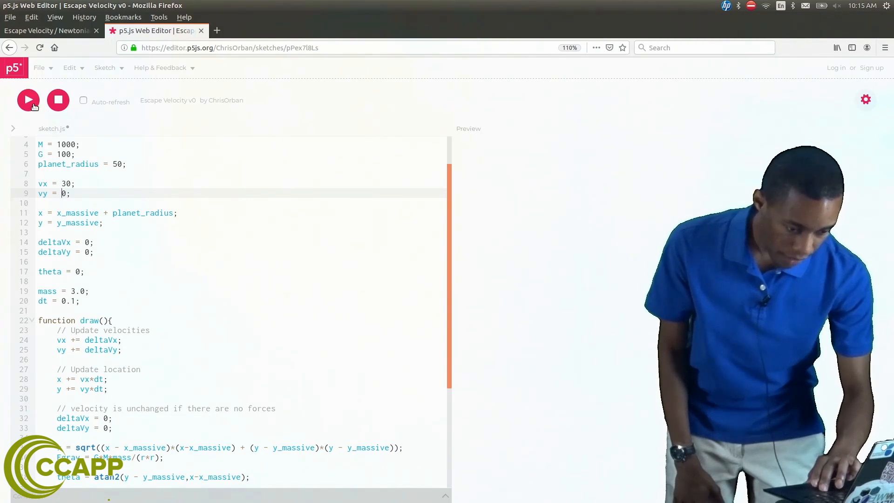
# Play the sketch with vx = 30, vy = 0 and watch the object hit Earth
pyautogui.click(28, 100)
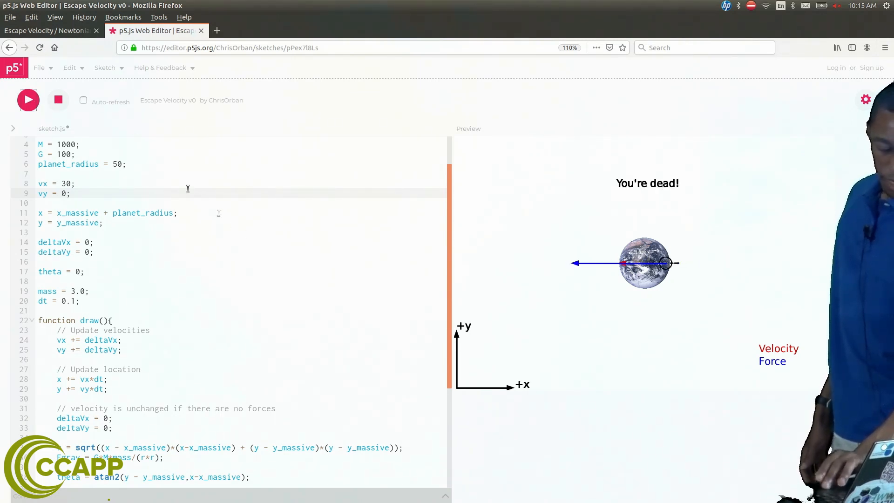
pyautogui.moveTo(302, 283)
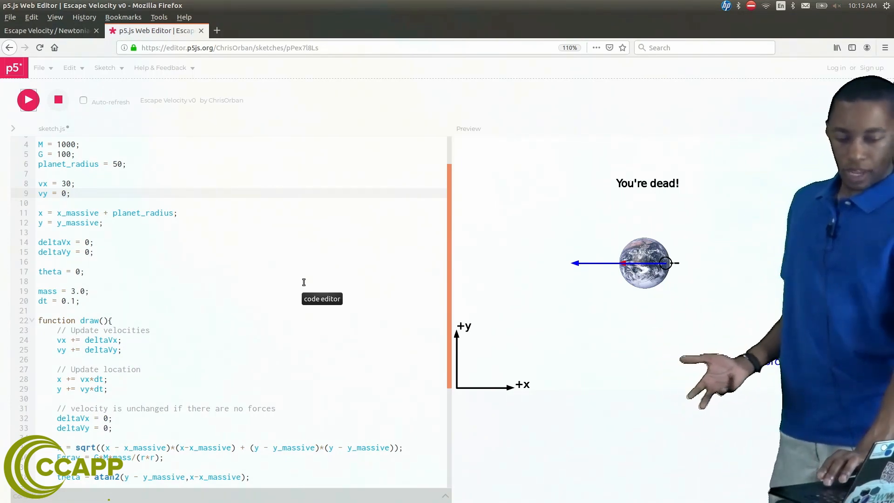
pyautogui.moveTo(679, 303)
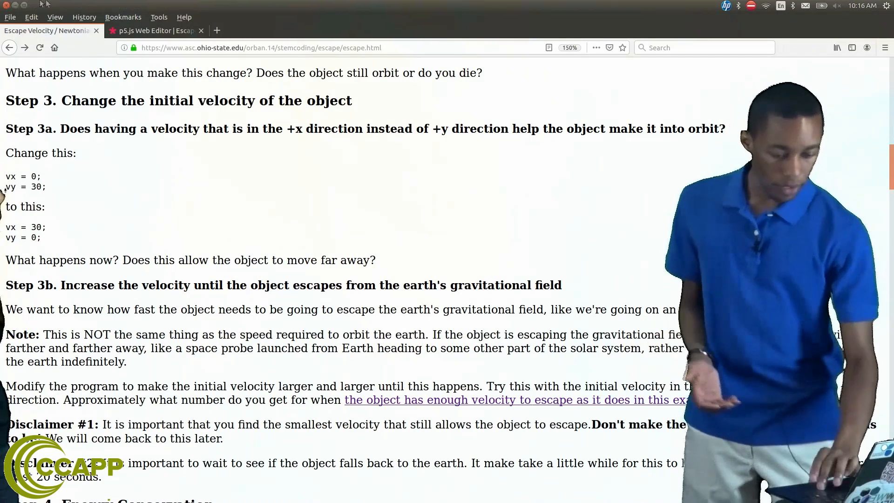
# Return to the sketch code after reviewing the tutorial's Step 3b on raising velocity
pyautogui.click(155, 30)
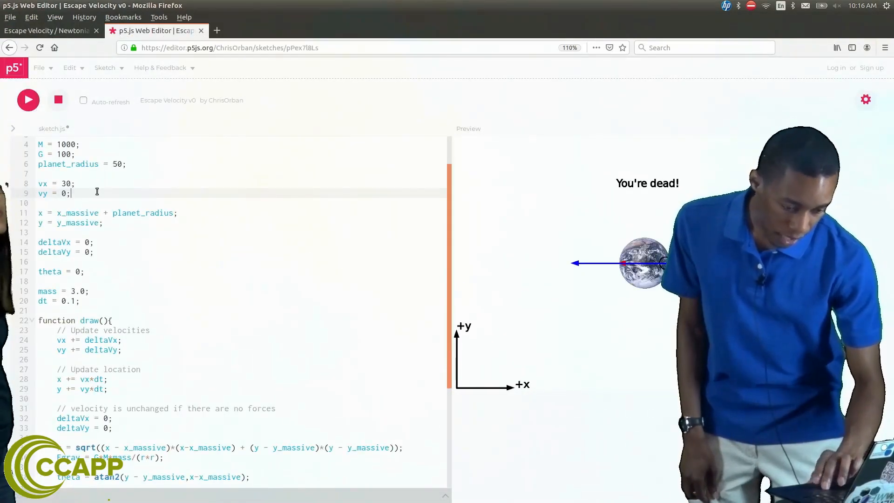
# Raise vx to 40, rerun the sketch (still 'You're dead!'), and start editing vx again
pyautogui.write('0')
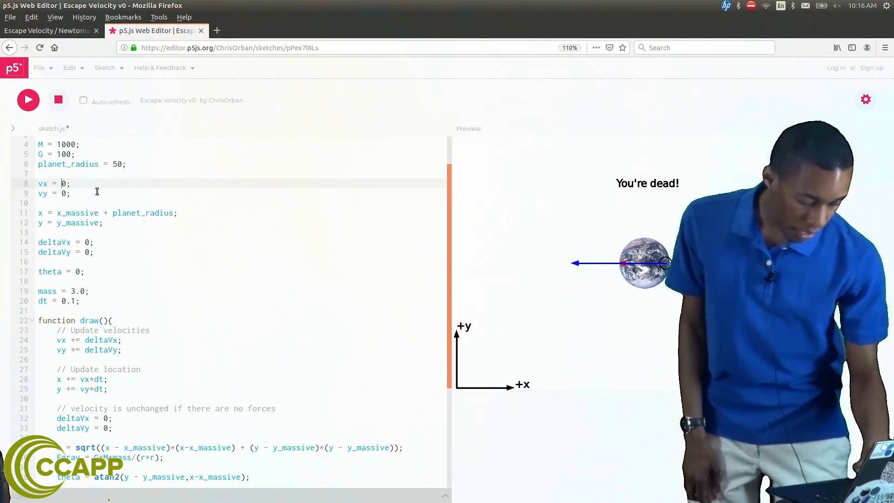
pyautogui.write('40')
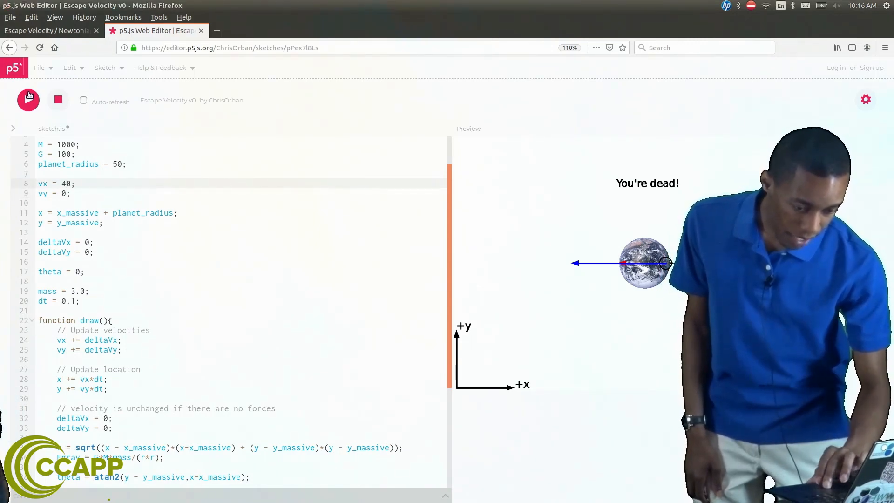
pyautogui.click(28, 99)
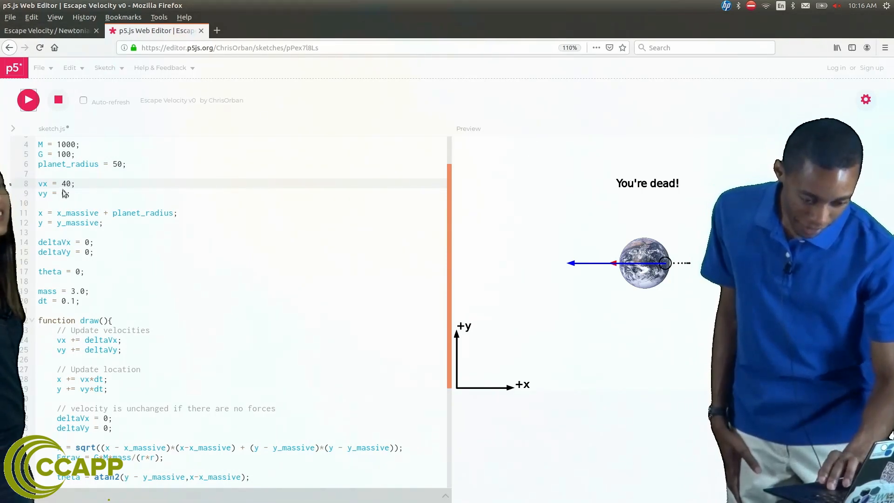
pyautogui.write('0')
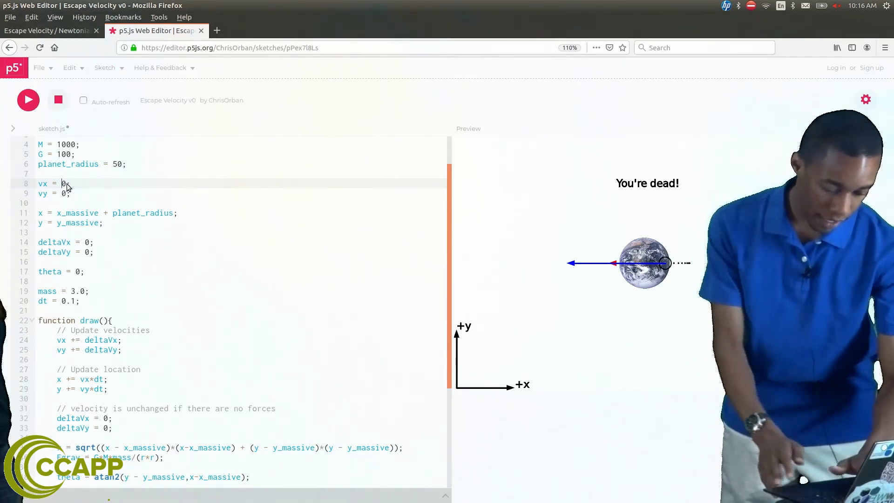
# Rerun the launch with vx = 50; it still ends in 'You're dead!'
pyautogui.write('50')
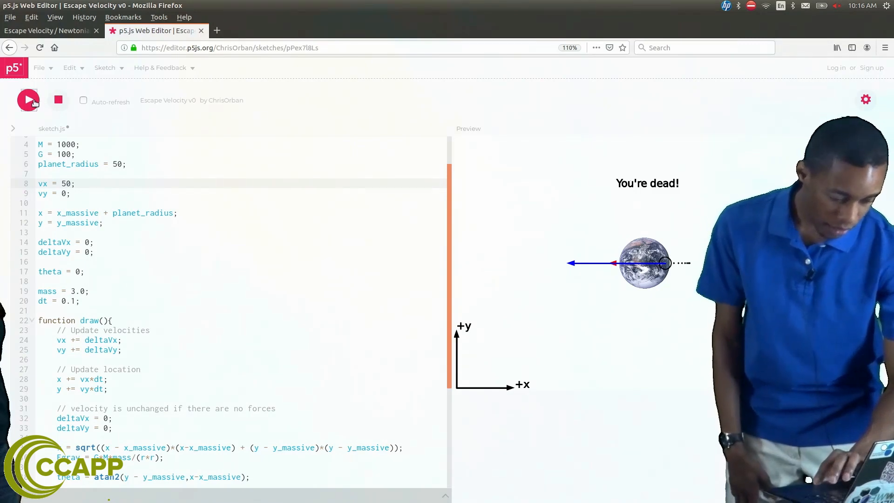
pyautogui.click(28, 99)
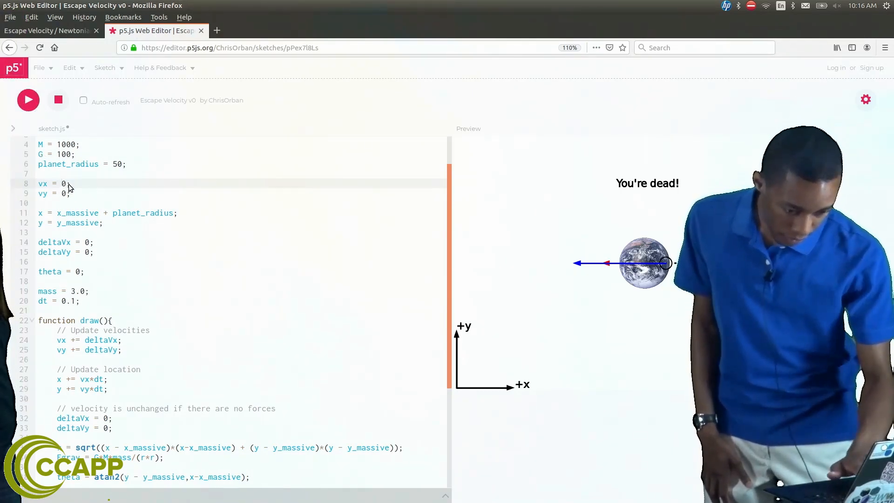
# Rerun the launch with vx = 60; the object still crashes into Earth
pyautogui.write('60')
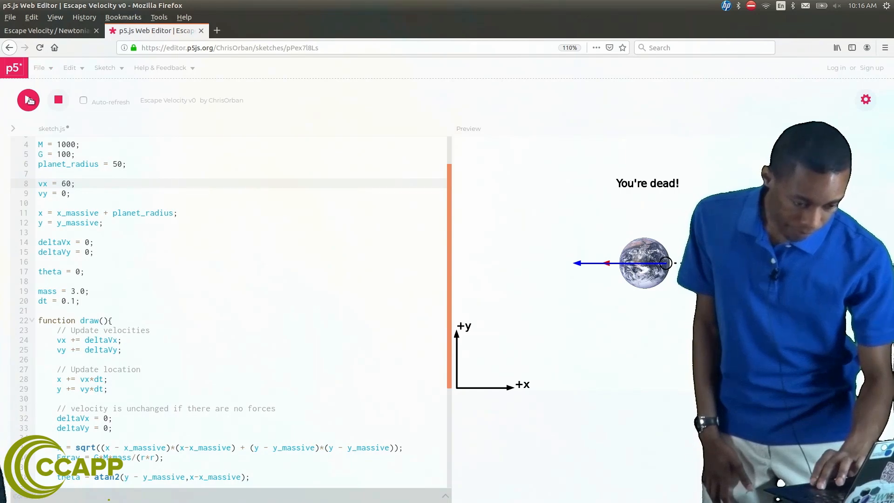
pyautogui.click(28, 100)
pyautogui.write('7')
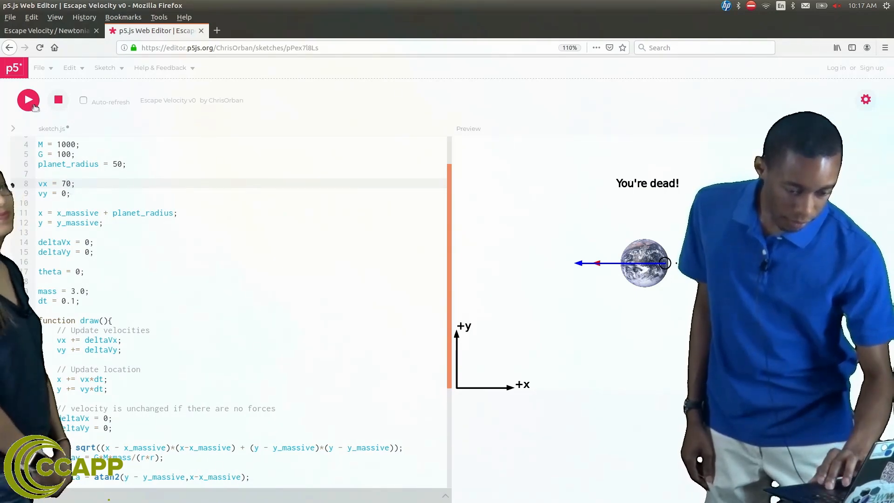
# Run with vx = 70 so the object escapes, then stop the simulation
pyautogui.click(28, 99)
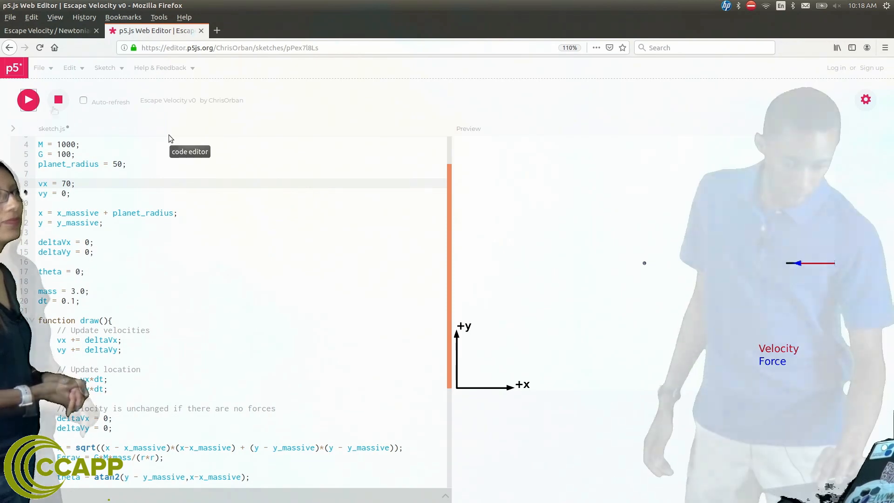
pyautogui.click(57, 100)
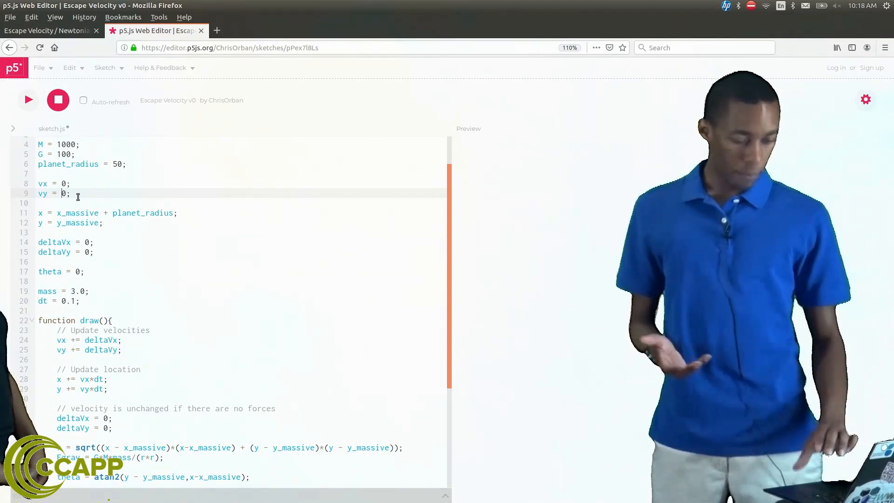
# Launch straight up with vy = 40 and watch it fall back to 'You're dead!'
pyautogui.write('4')
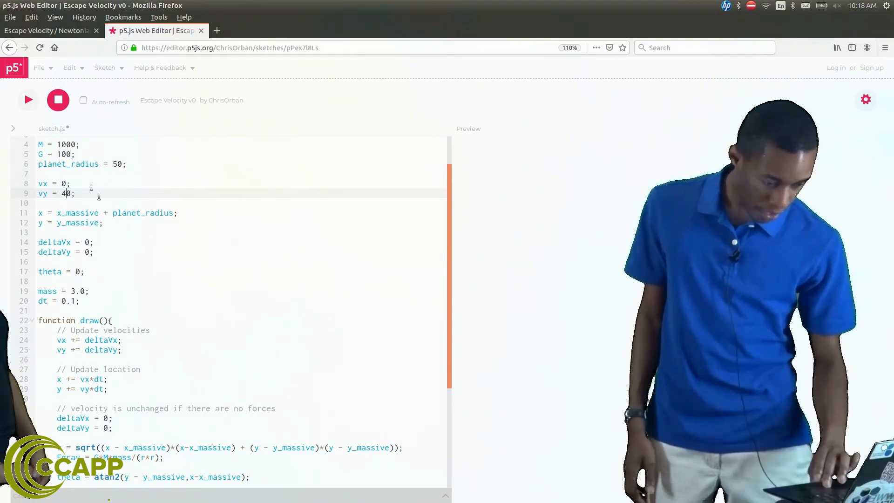
pyautogui.click(28, 99)
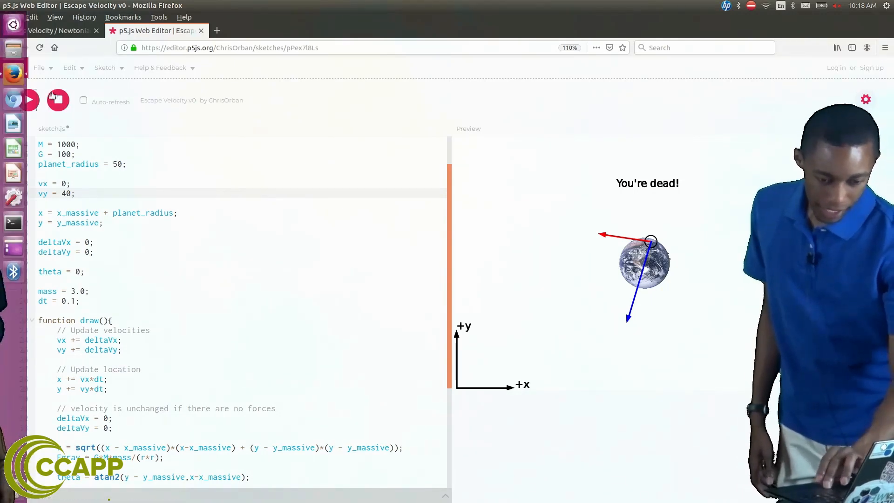
pyautogui.click(29, 100)
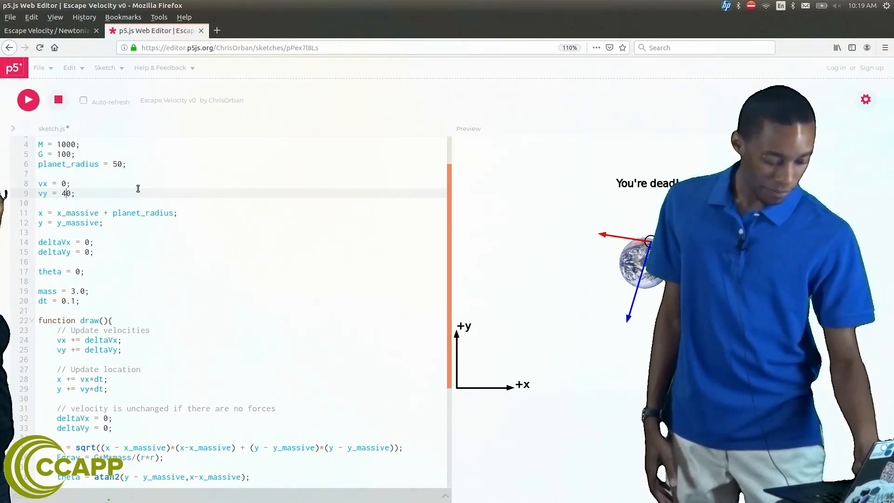
# Run with vy = 50 to watch the object loop around Earth, then stop it
pyautogui.write('5')
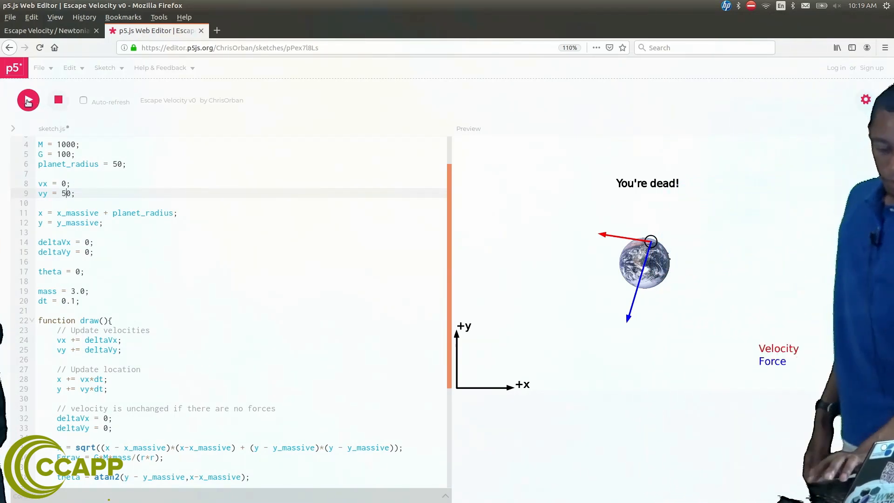
pyautogui.click(27, 100)
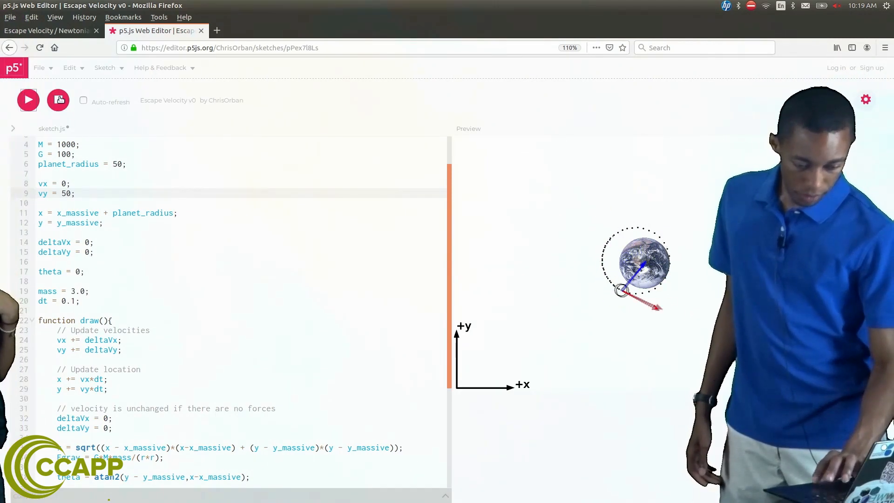
pyautogui.click(28, 99)
pyautogui.write('6')
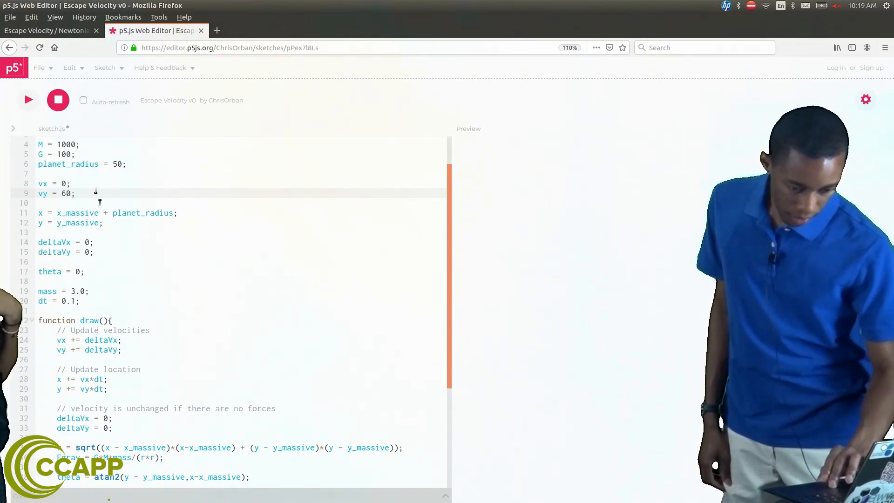
# Run the sketch with vy = 60 and watch the object drift far from Earth
pyautogui.click(28, 99)
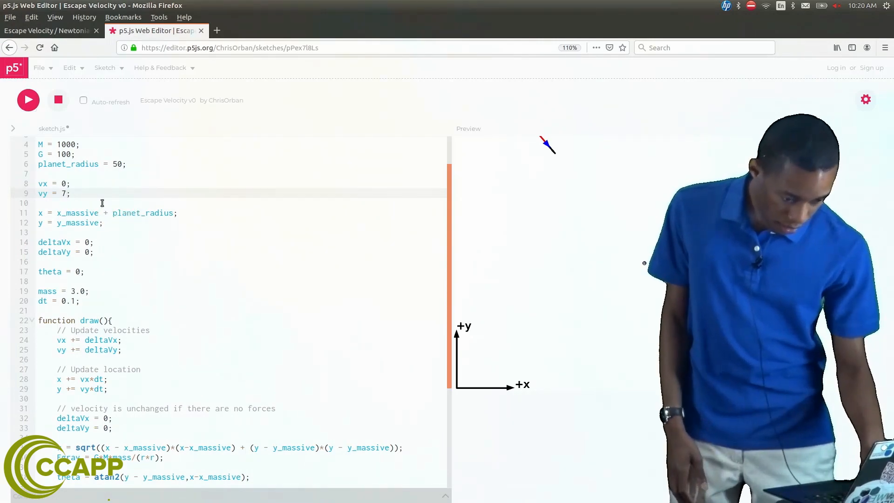
# Finish setting vy to 65, then stop the running preview
pyautogui.write('5')
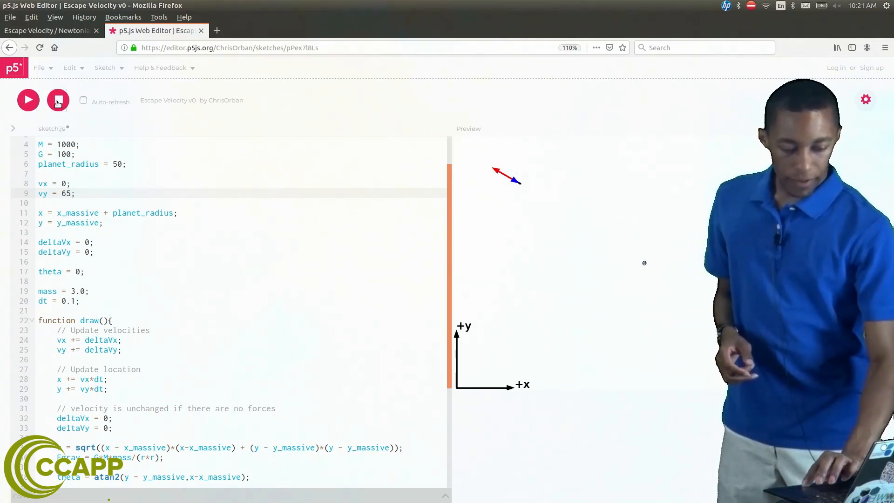
pyautogui.click(58, 99)
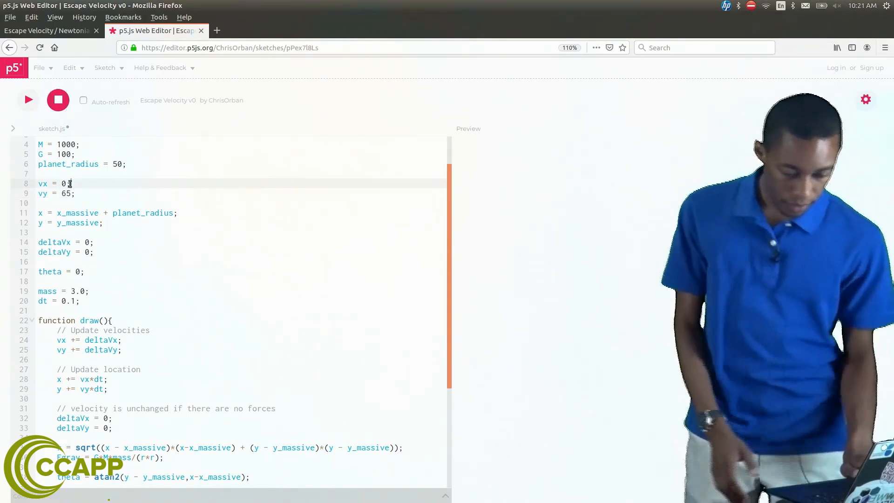
# Set vy to 0 and vx to 65, then run so the object escapes rightward
pyautogui.write('0')
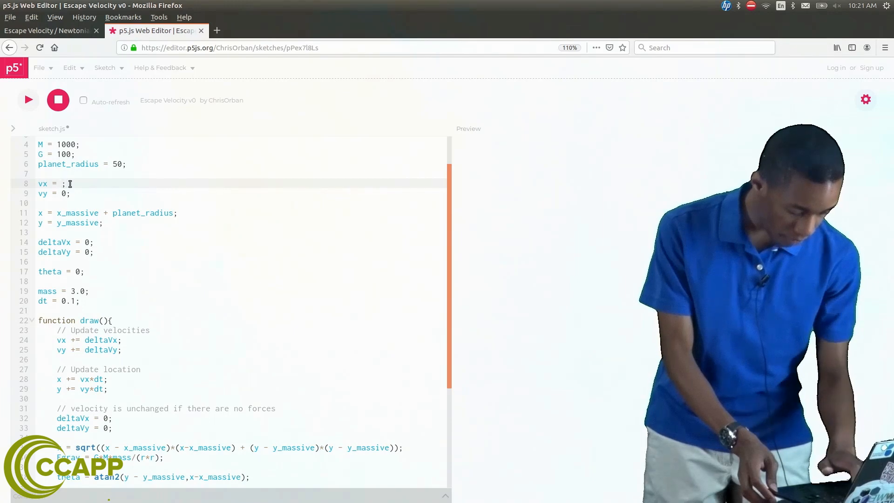
pyautogui.write('65')
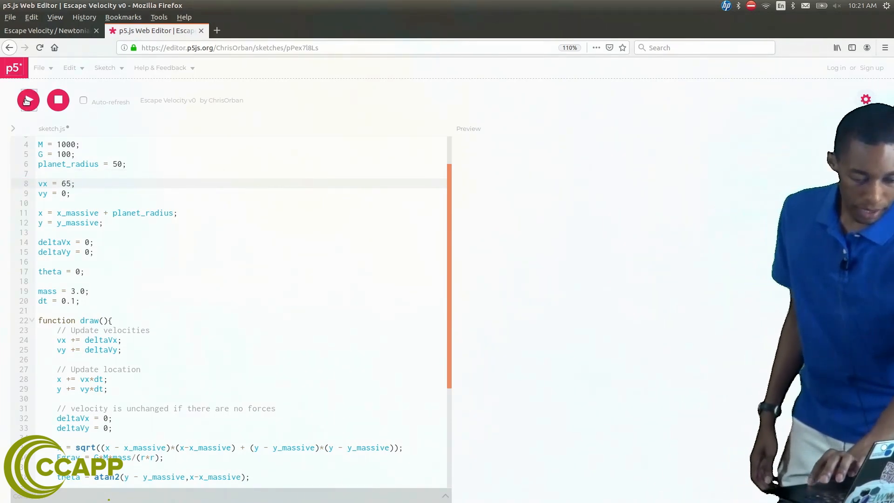
pyautogui.click(27, 99)
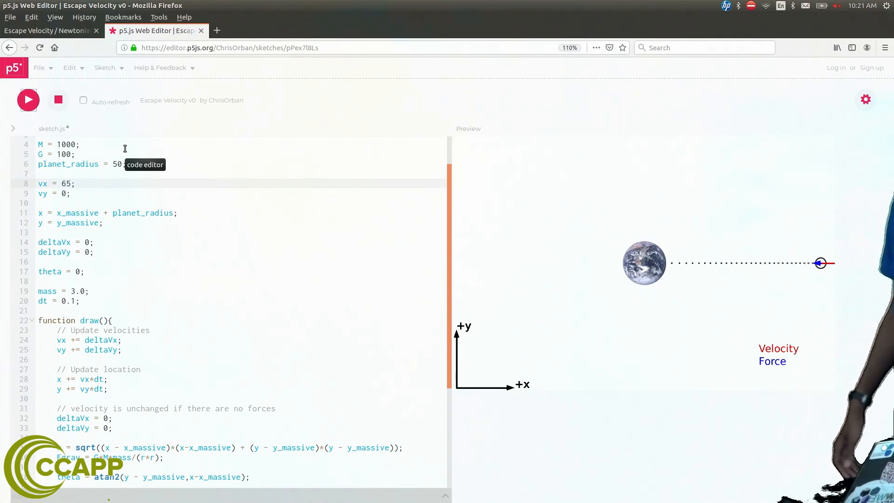